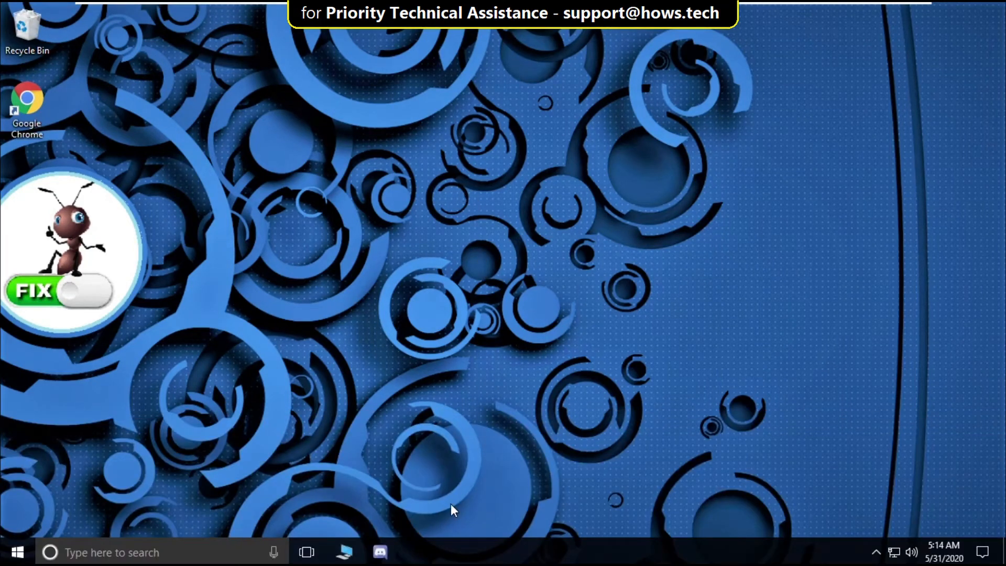
End the remaining Discord (32 bit) background processes in Task Manager.
right_click(452, 552)
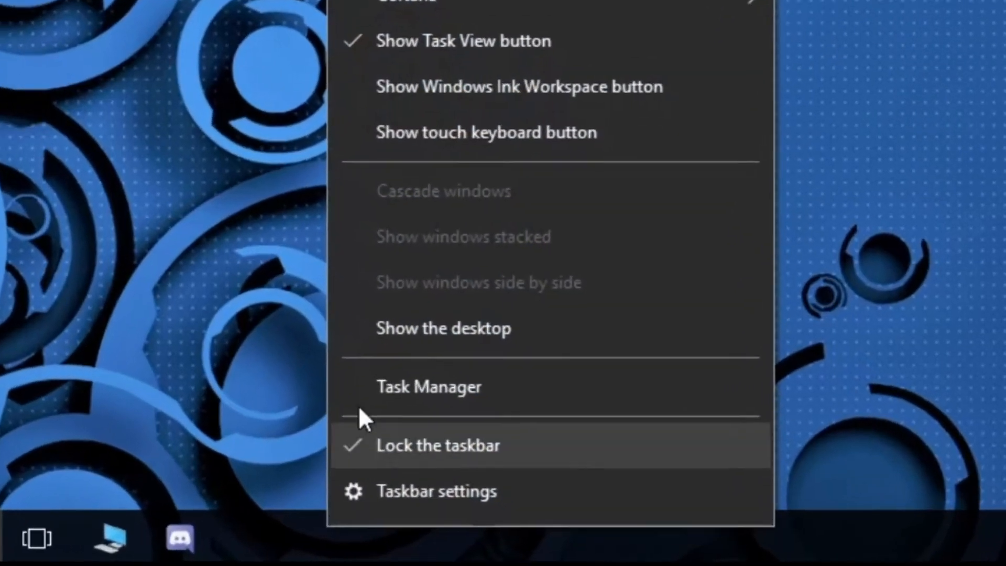
click(428, 386)
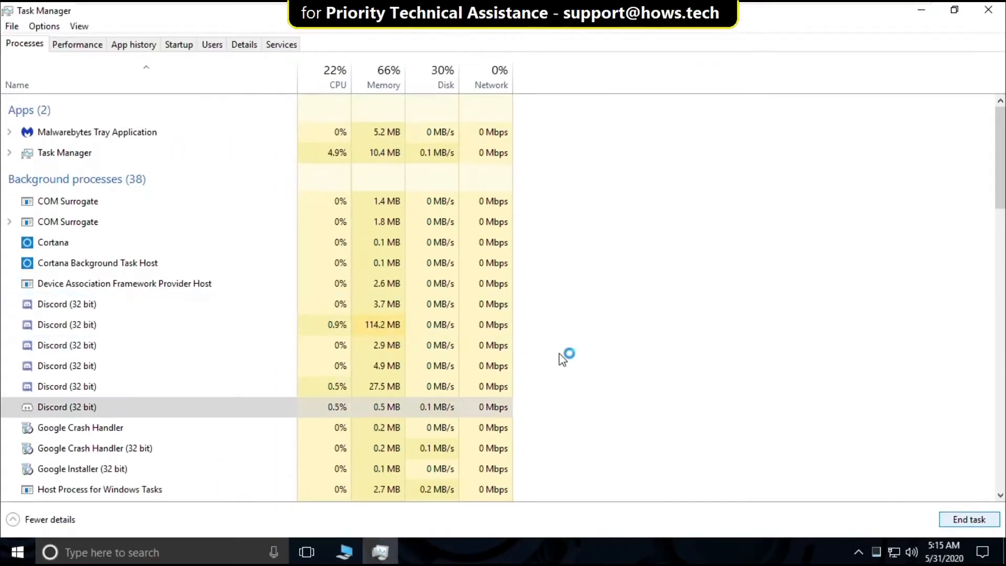
click(969, 519)
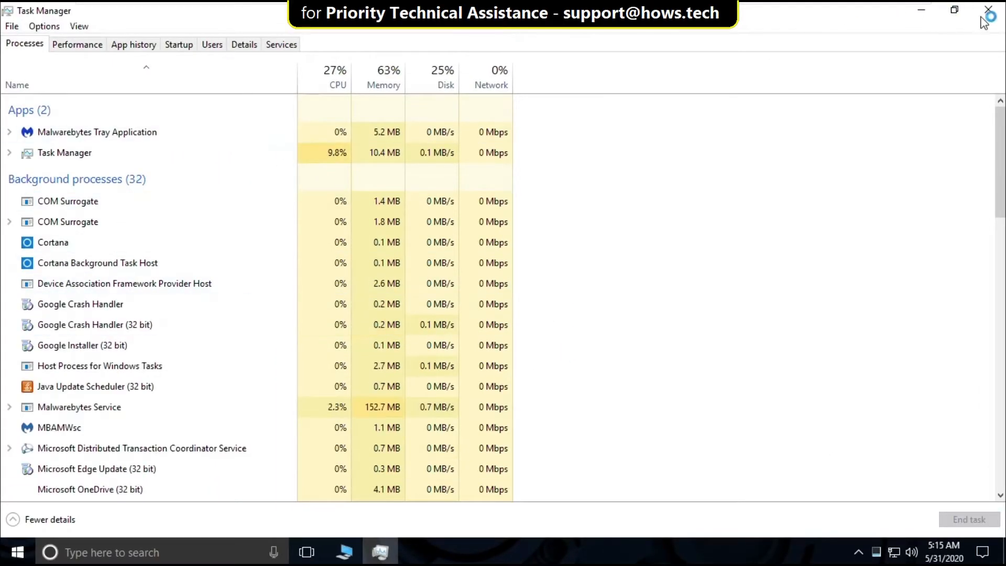
Open %appdata% via Run and confirm Roaming has no Discord folder, then close Explorer.
click(988, 11)
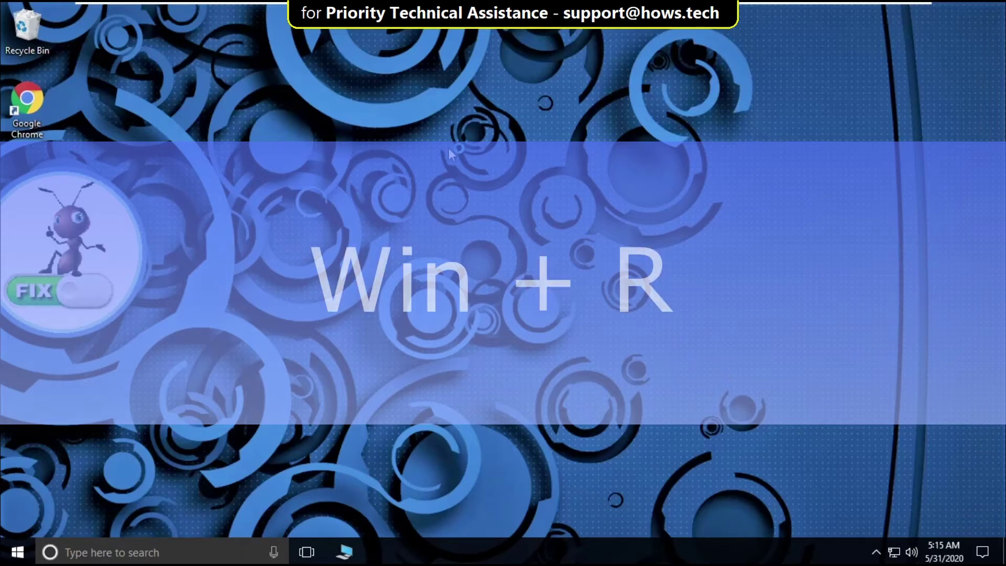
key(win+r)
text(%)
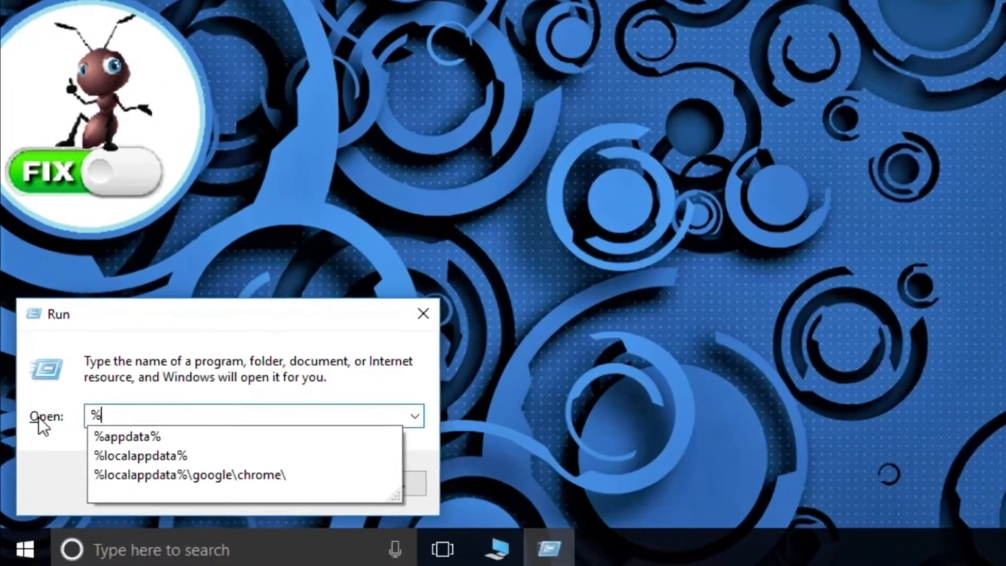
text(app)
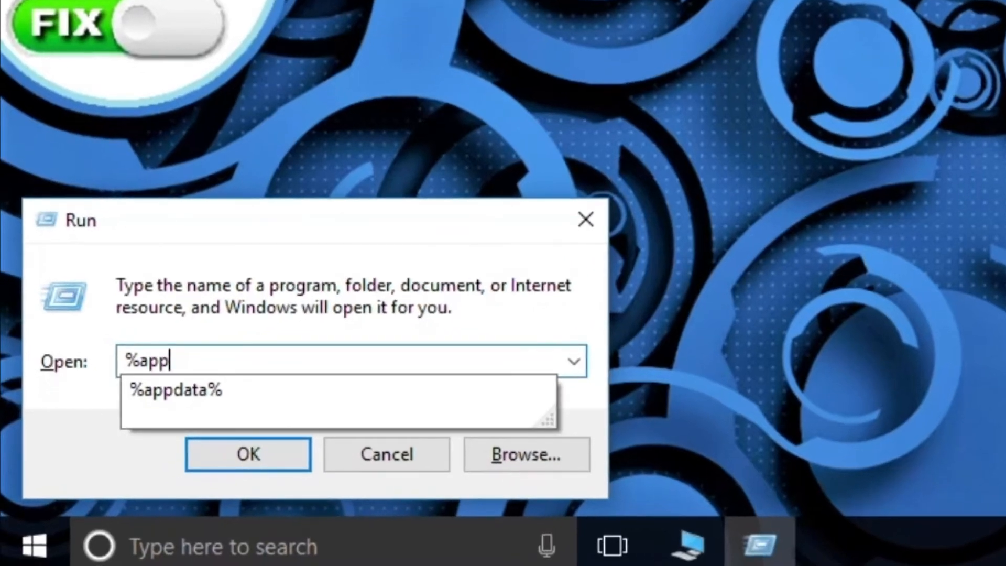
text(data%)
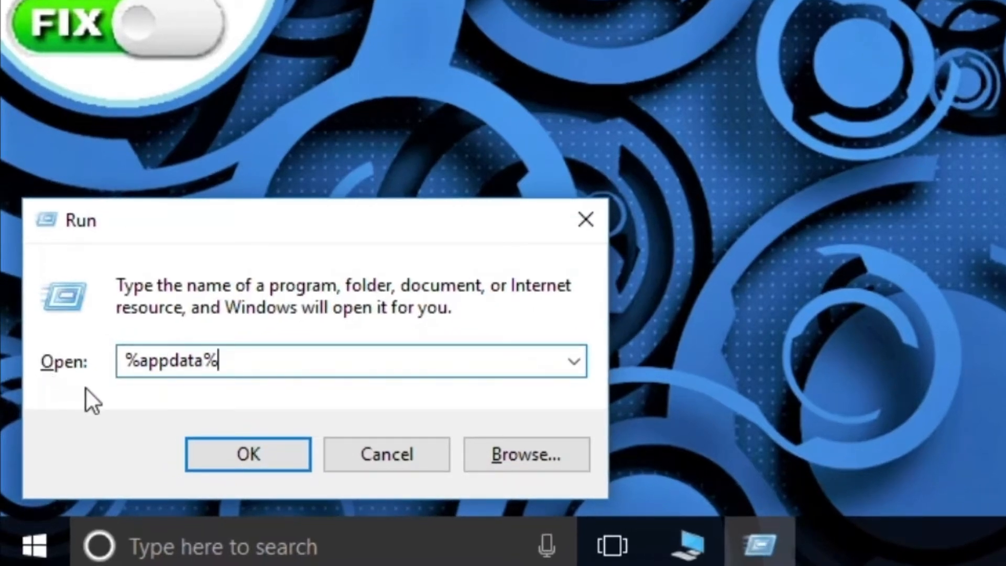
click(248, 454)
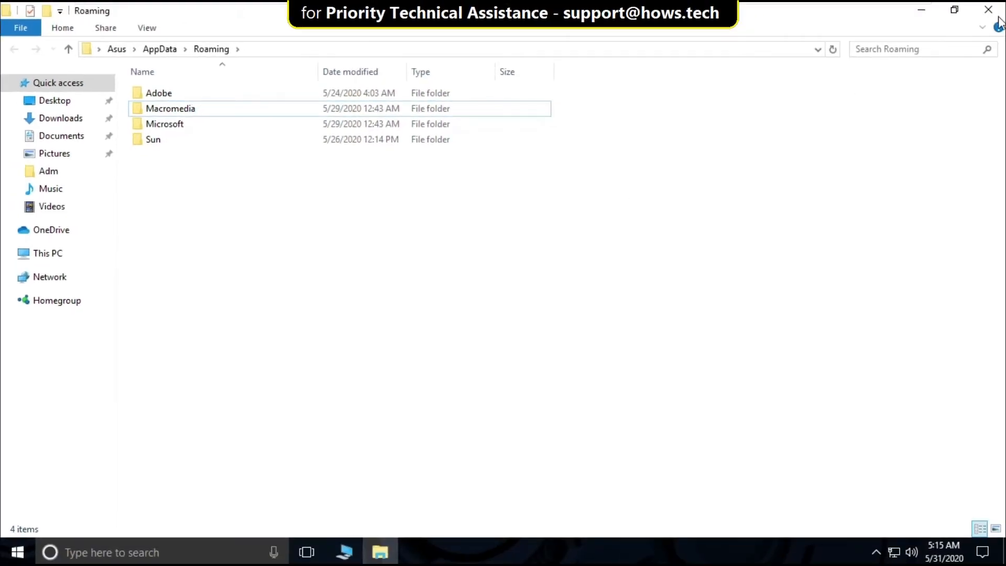
click(989, 10)
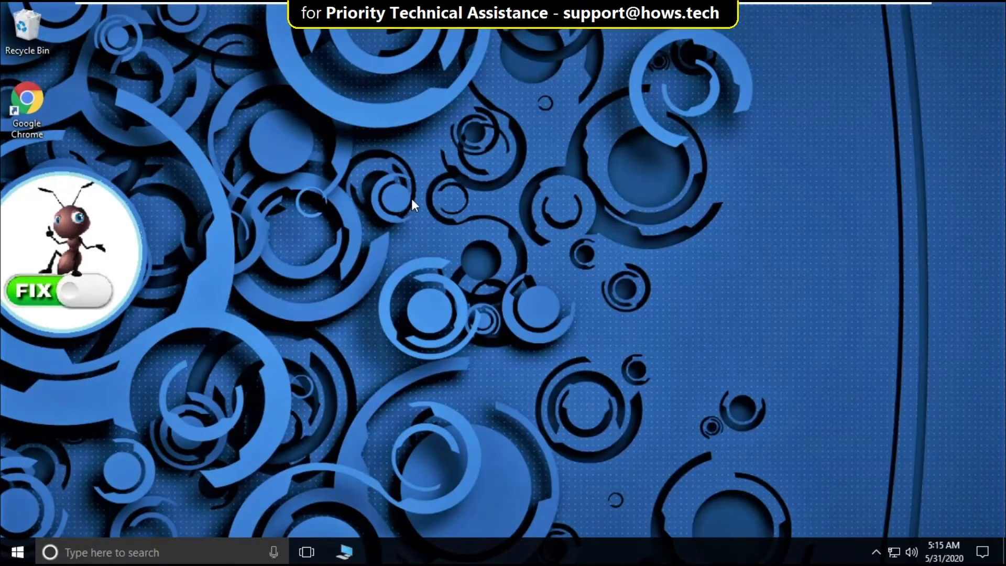
mouse_move(33, 529)
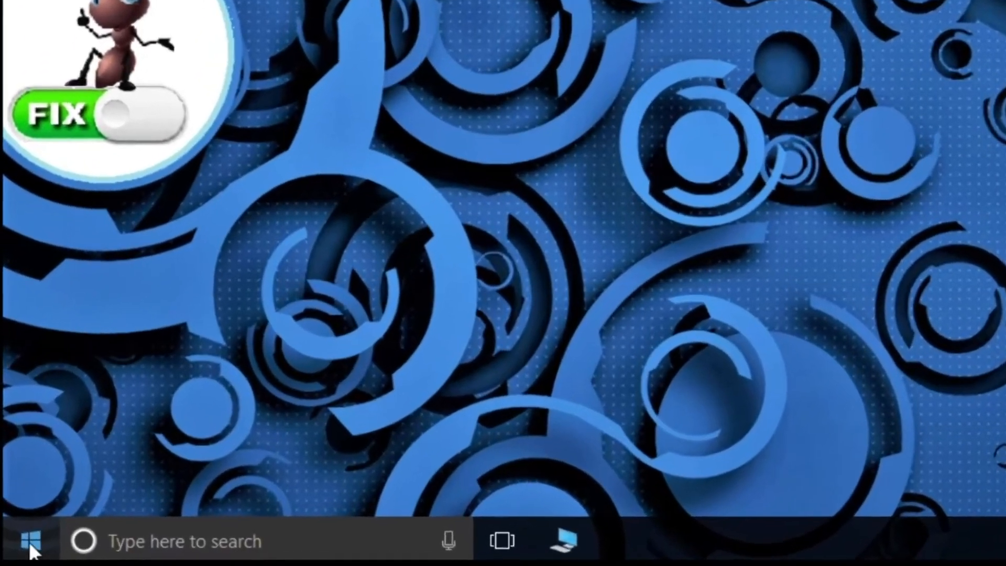
Open Settings to the Apps & features list and scroll to Discord.
click(16, 540)
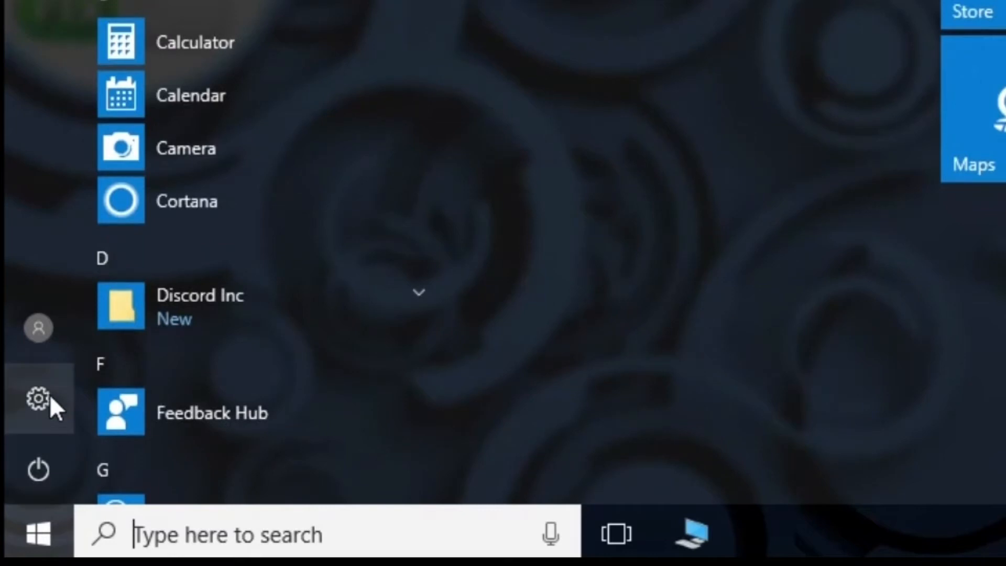
click(37, 399)
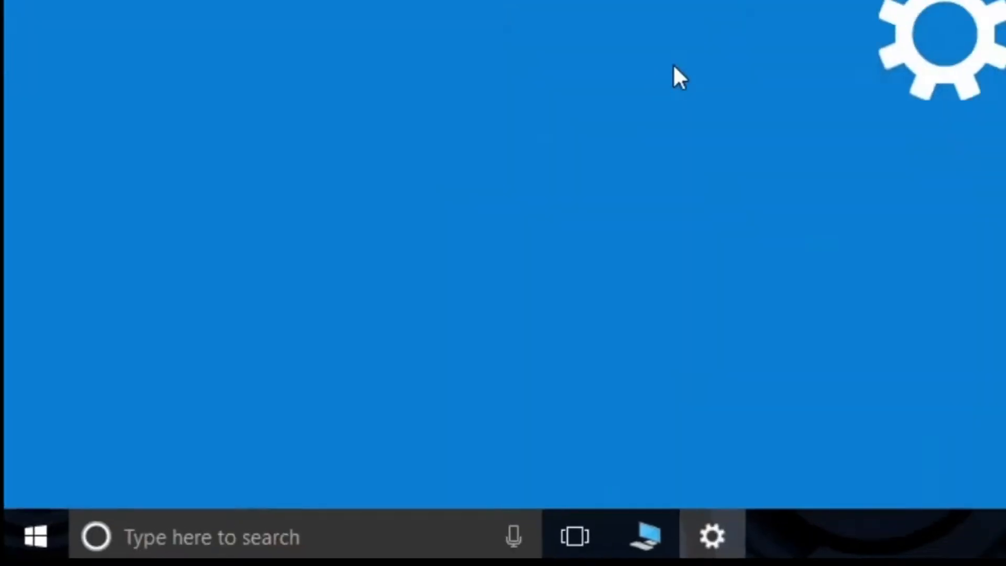
click(712, 537)
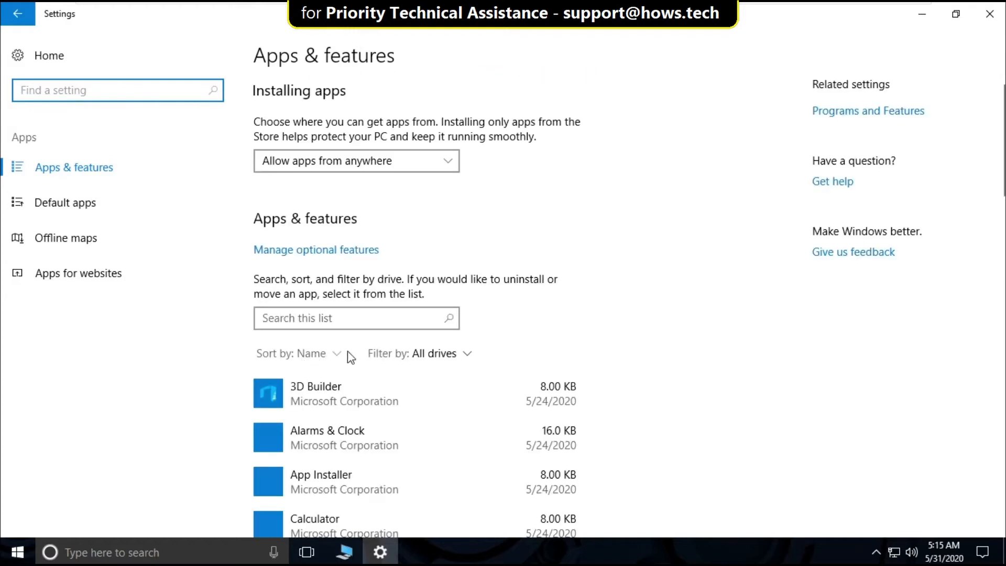
scroll(down, 3)
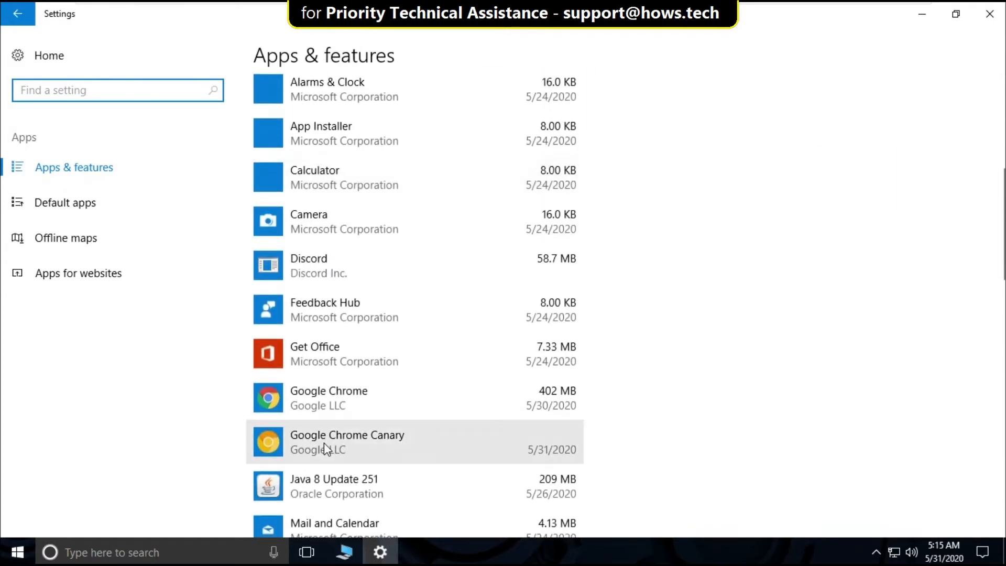
mouse_move(333, 313)
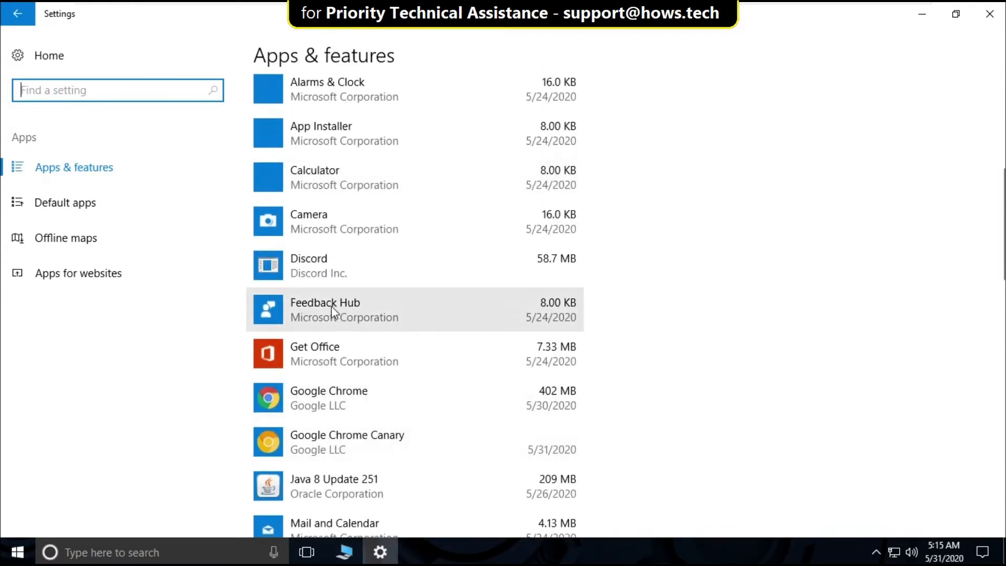
Uninstall Discord, approving the confirmation and UAC prompt, then close Settings.
click(308, 265)
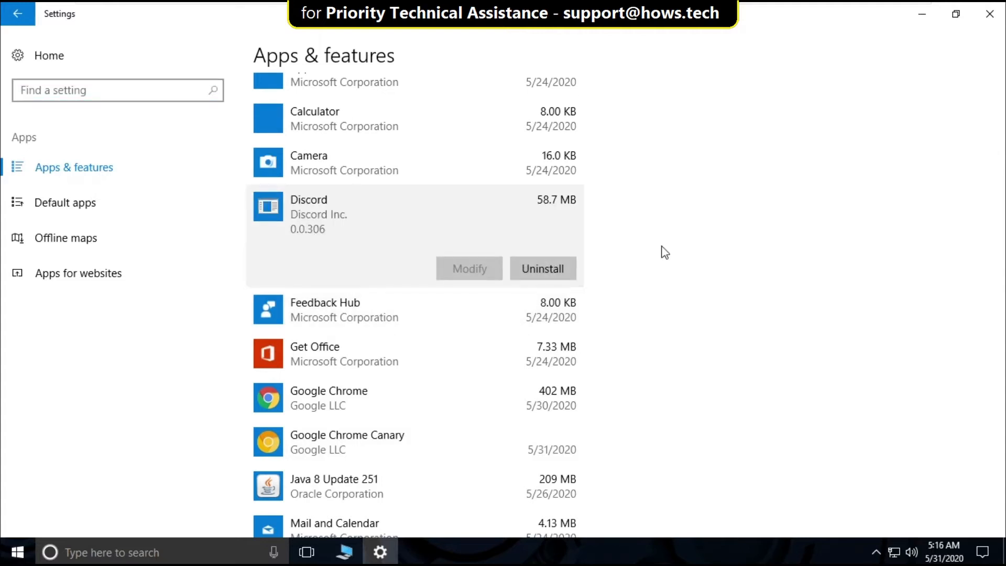
mouse_move(586, 286)
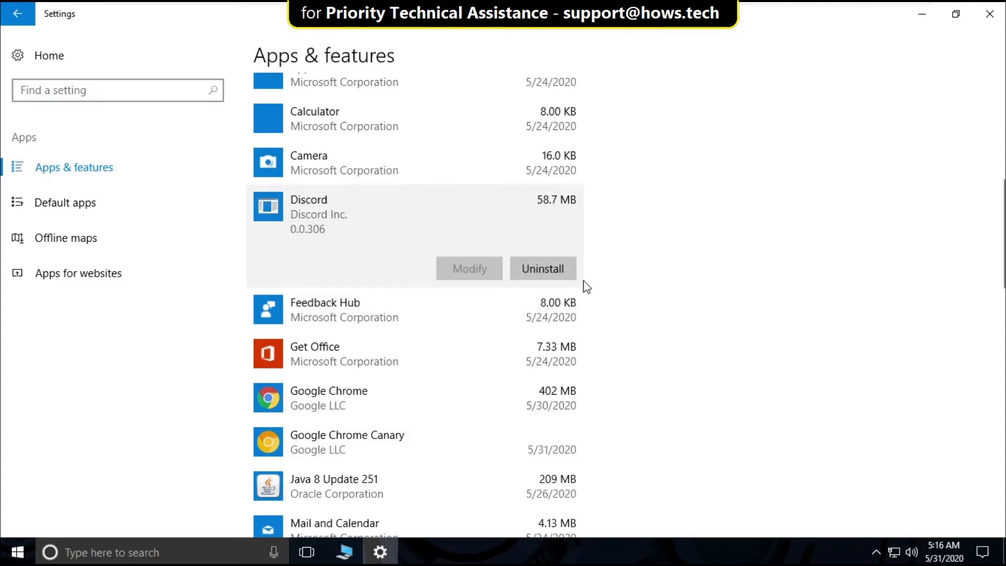
click(543, 268)
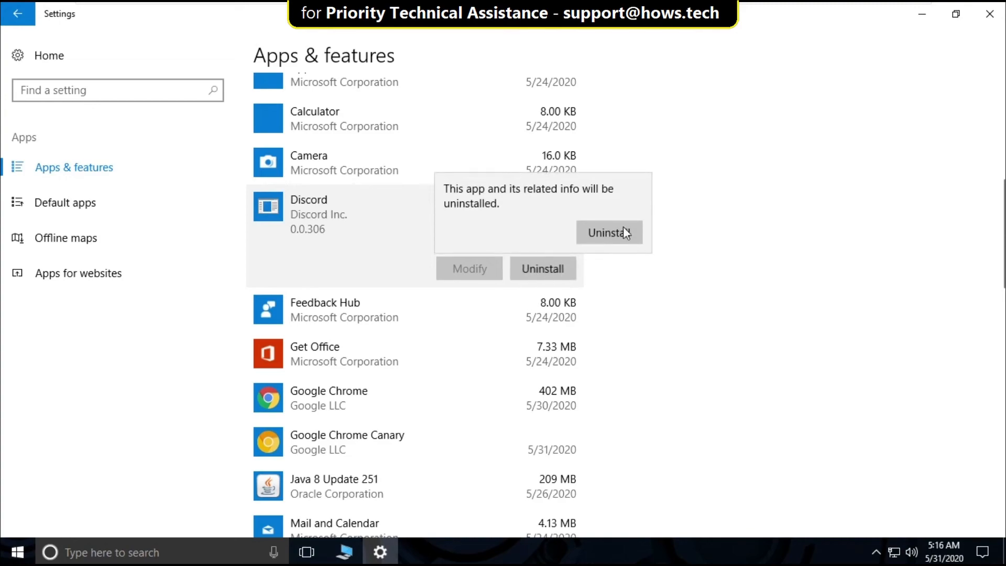
click(608, 232)
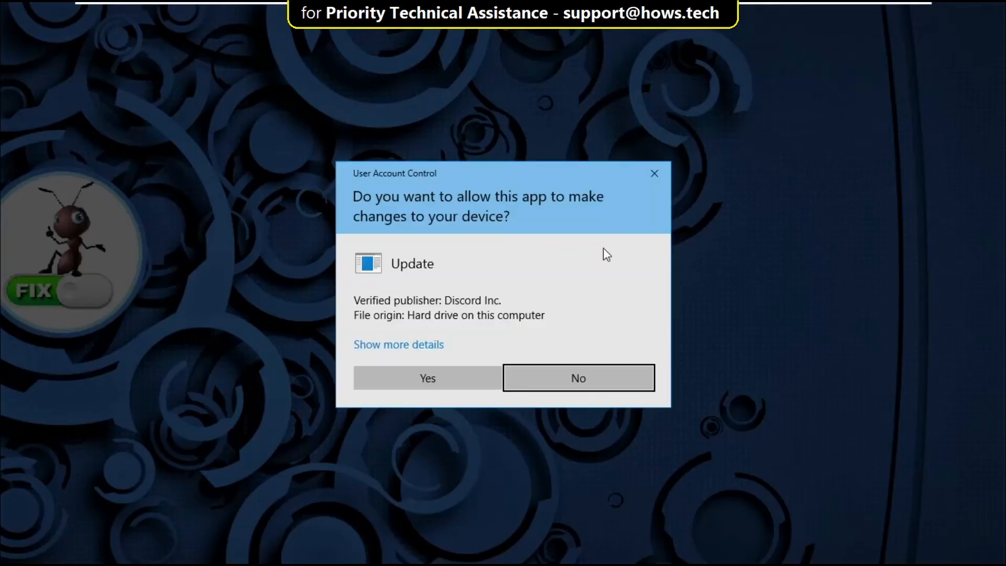
click(426, 377)
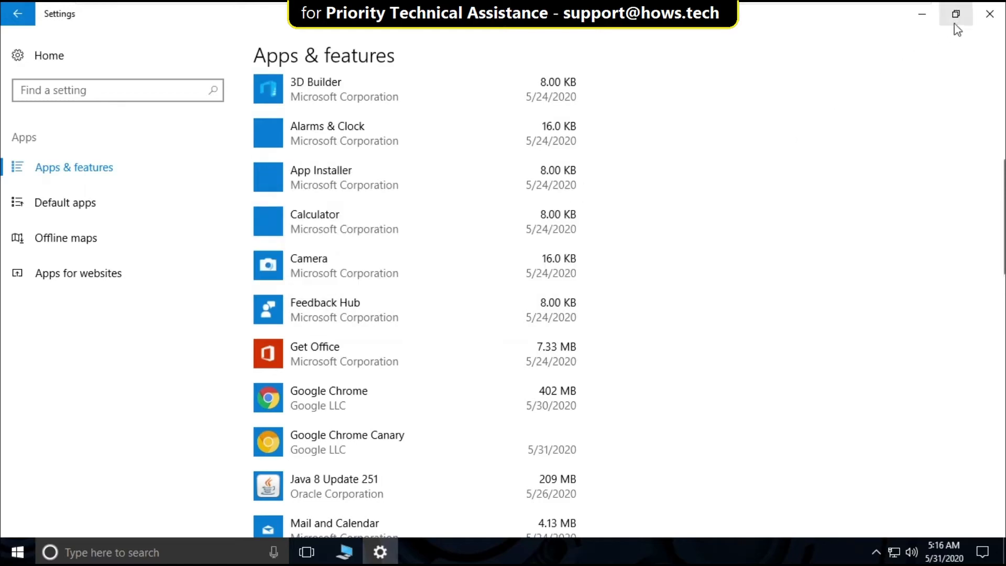
click(990, 13)
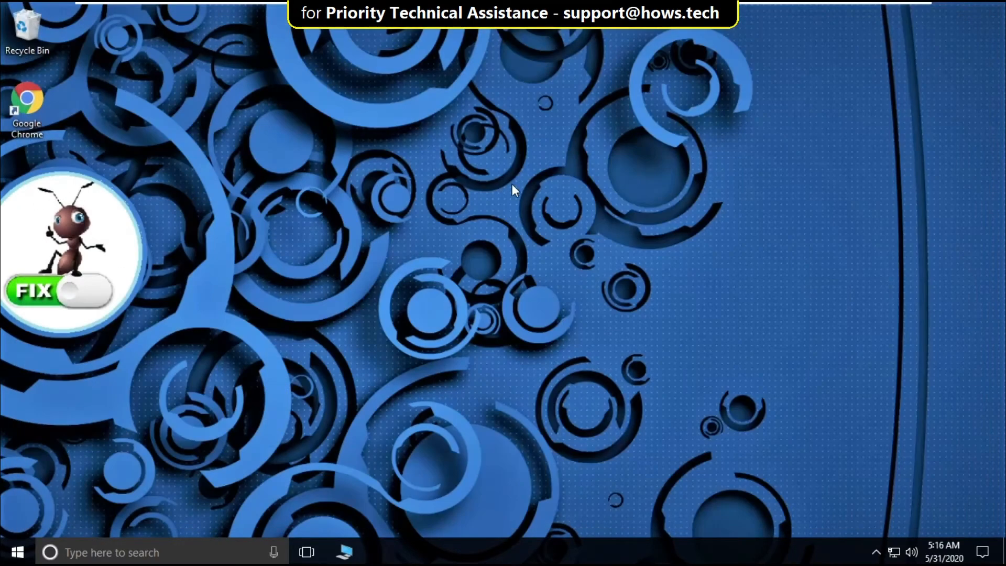
mouse_move(181, 412)
text(c)
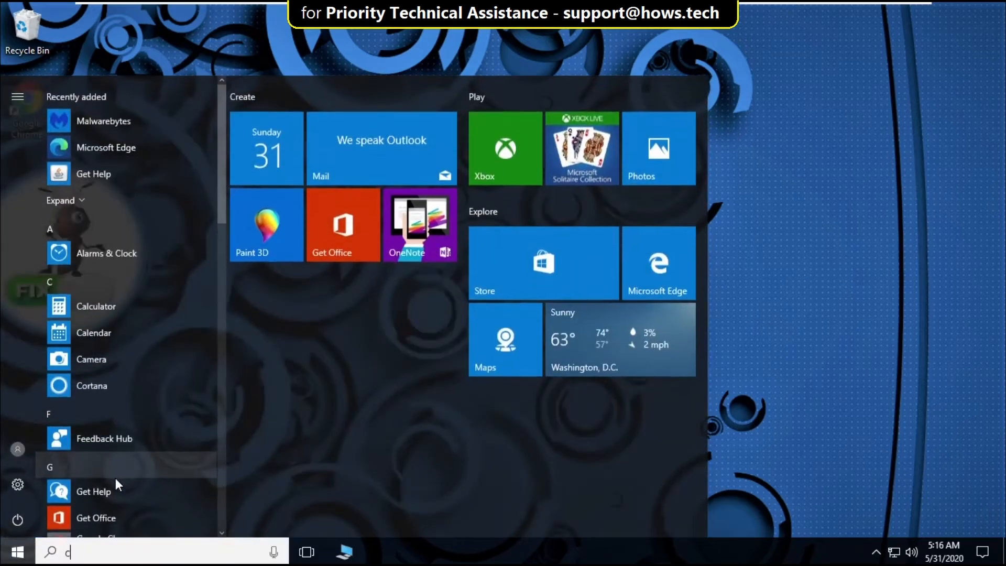
Launch Command Prompt as administrator from the cmd search and maximize it.
text(md)
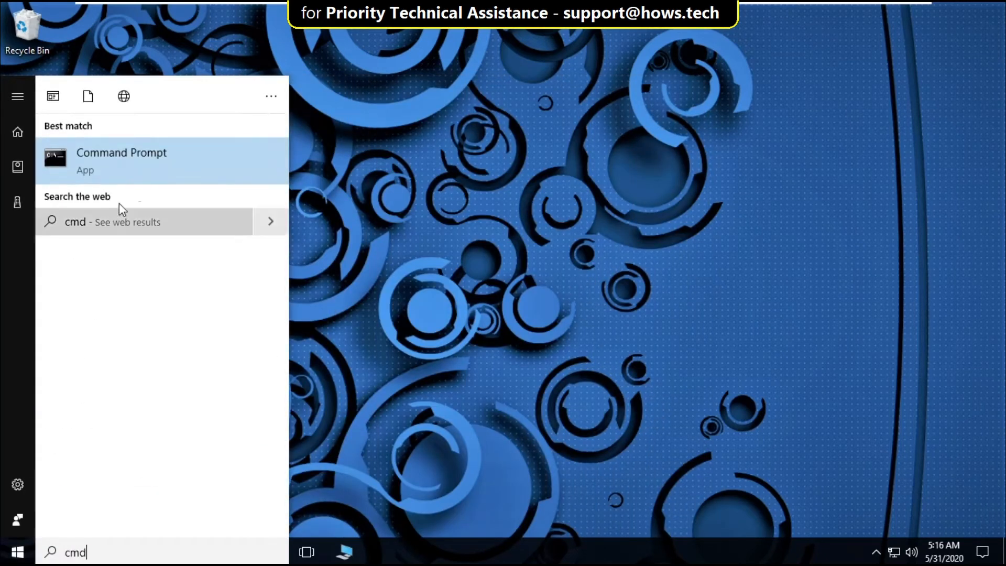
right_click(121, 159)
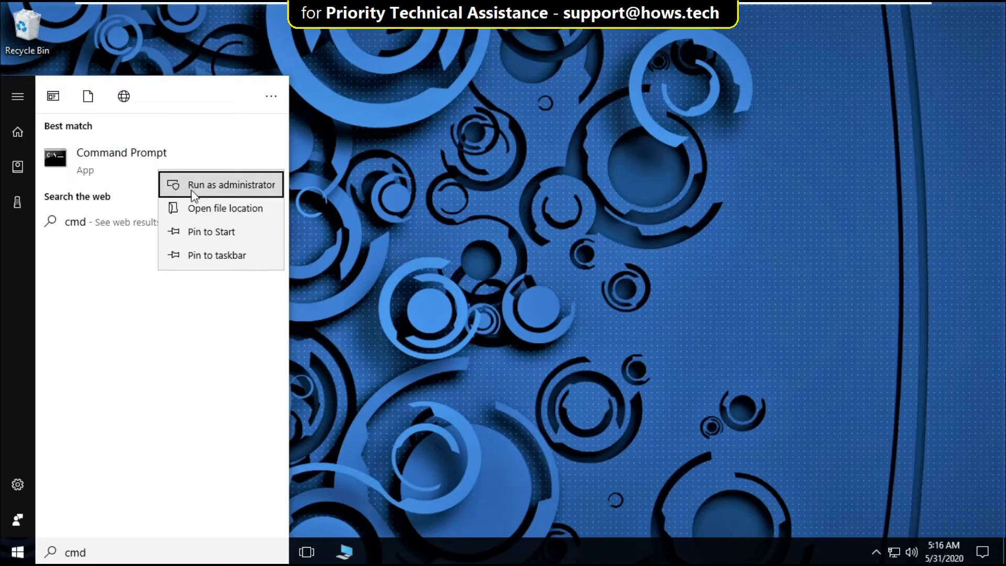
click(231, 185)
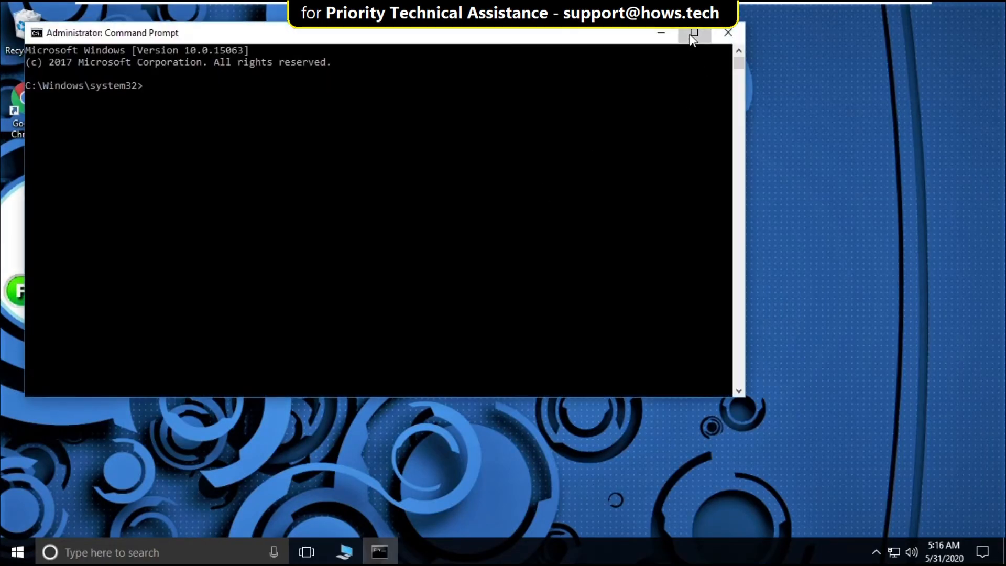
click(694, 32)
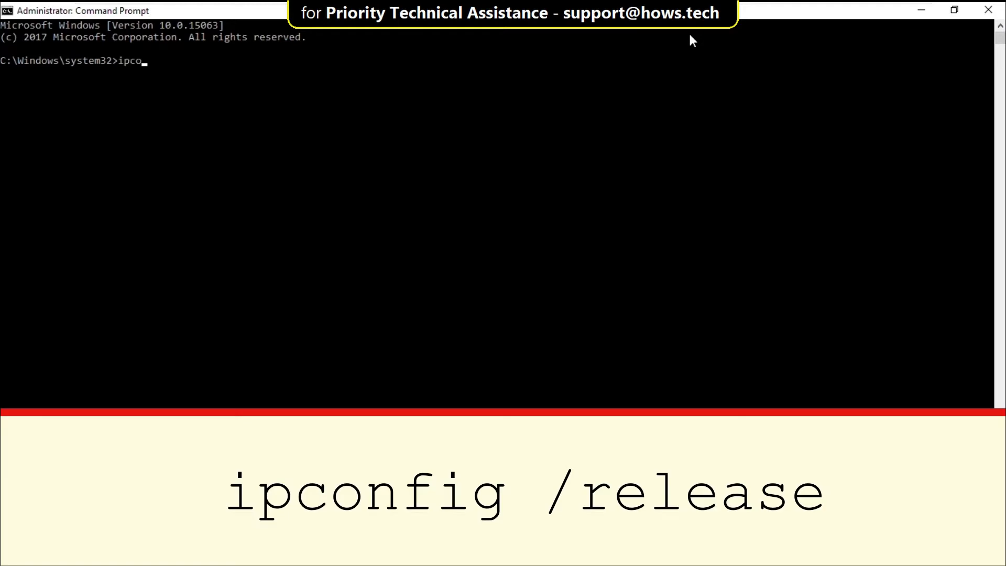
Run ipconfig /release and ipconfig /flushdns, then exit the console.
text(nfig /)
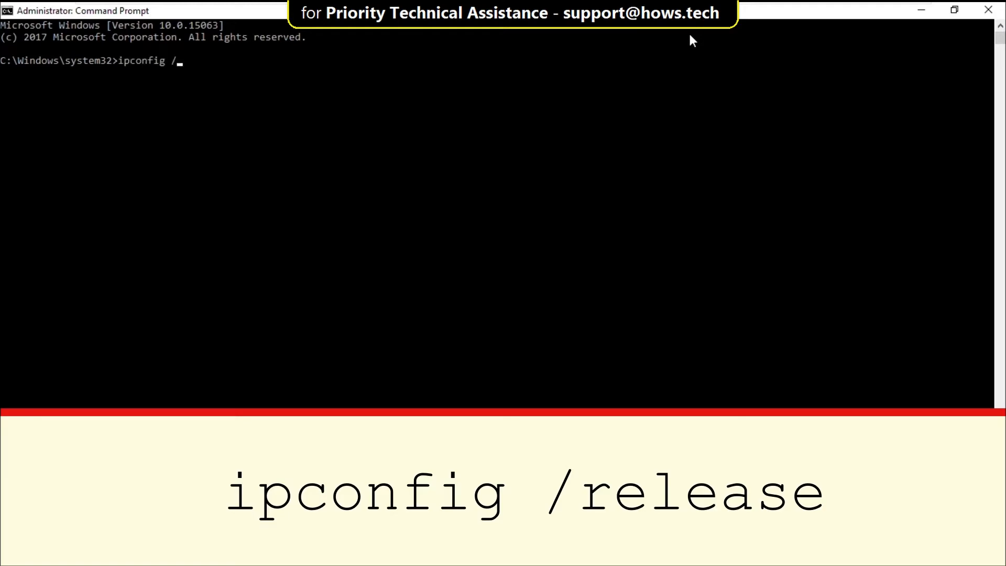
text(release)
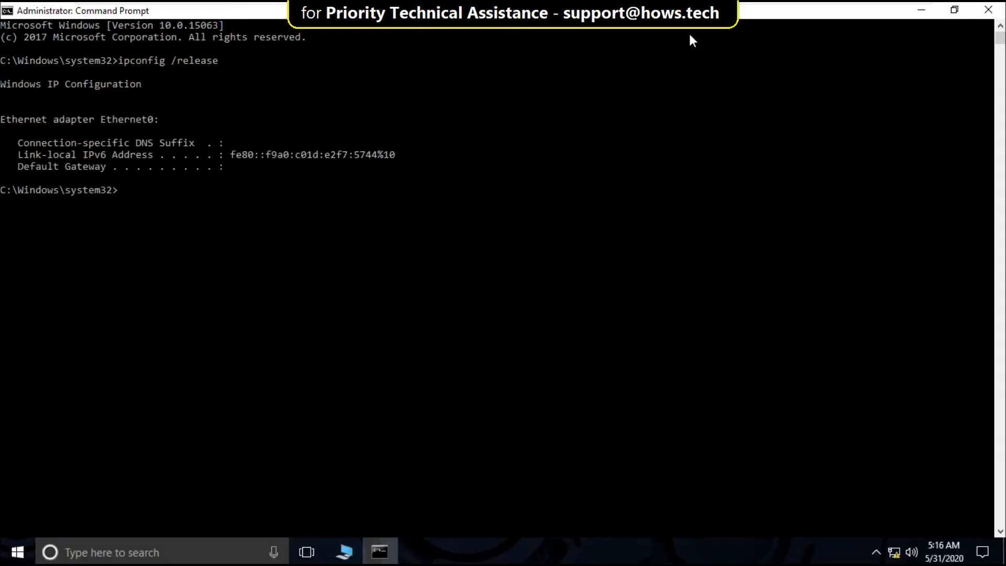
text(ipconfig /fl)
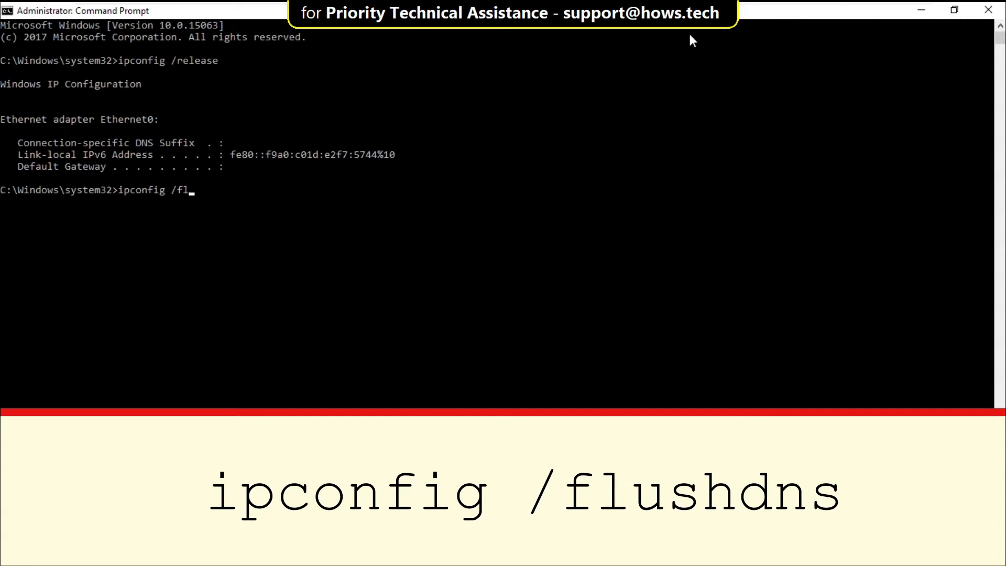
text(ushdns)
text(exit)
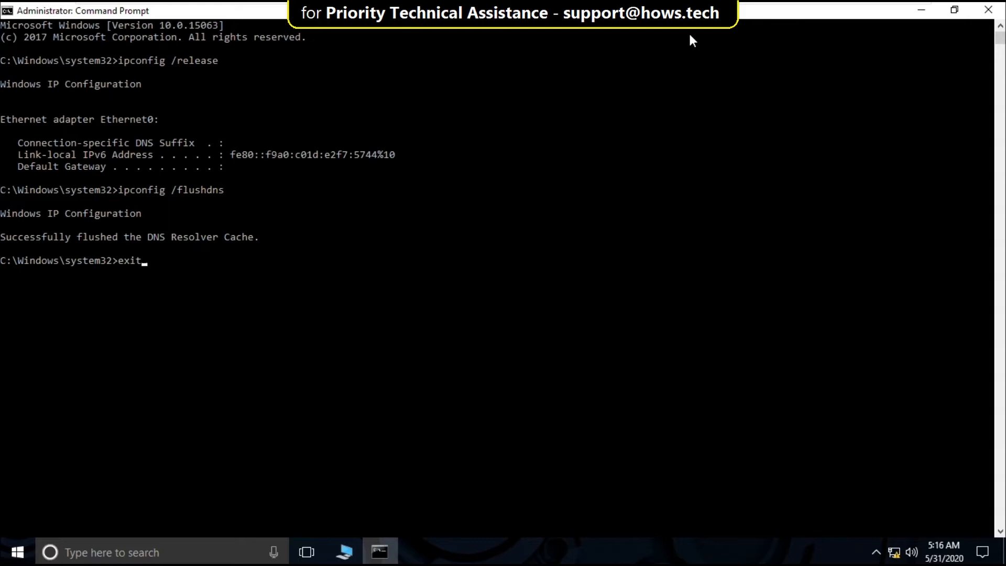
key(Return)
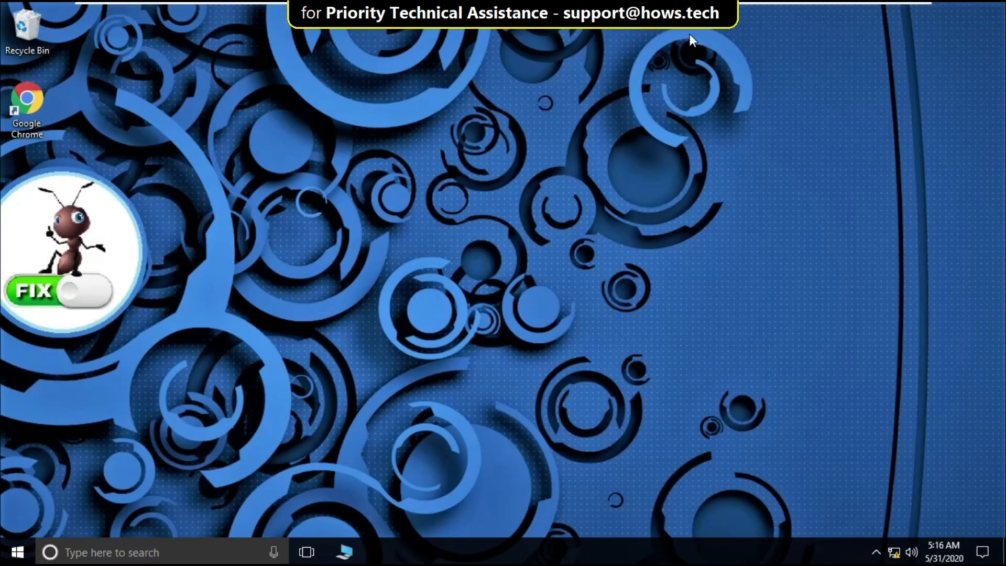
Search Start for 'cmd' to show Command Prompt as best match.
click(17, 551)
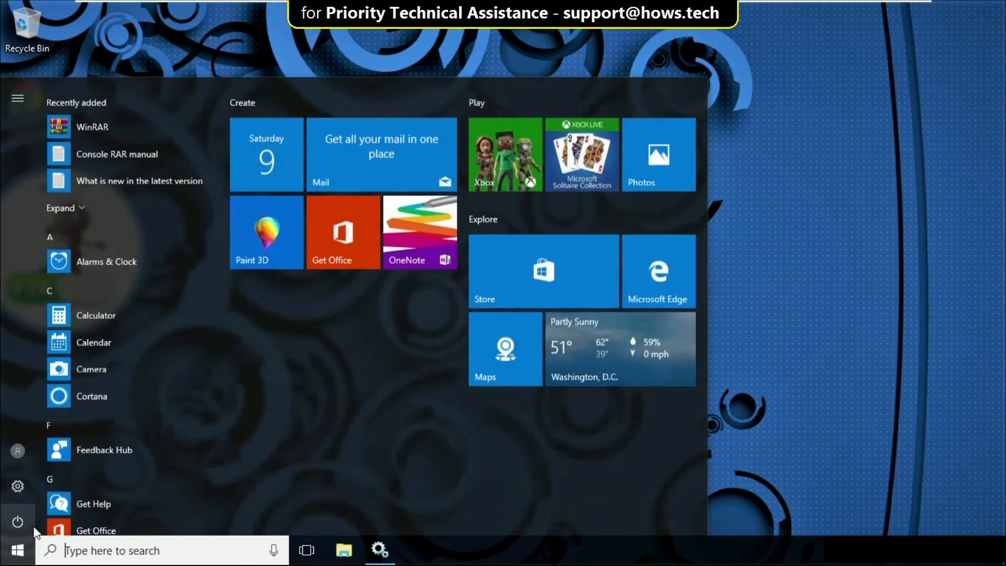
text(cmd)
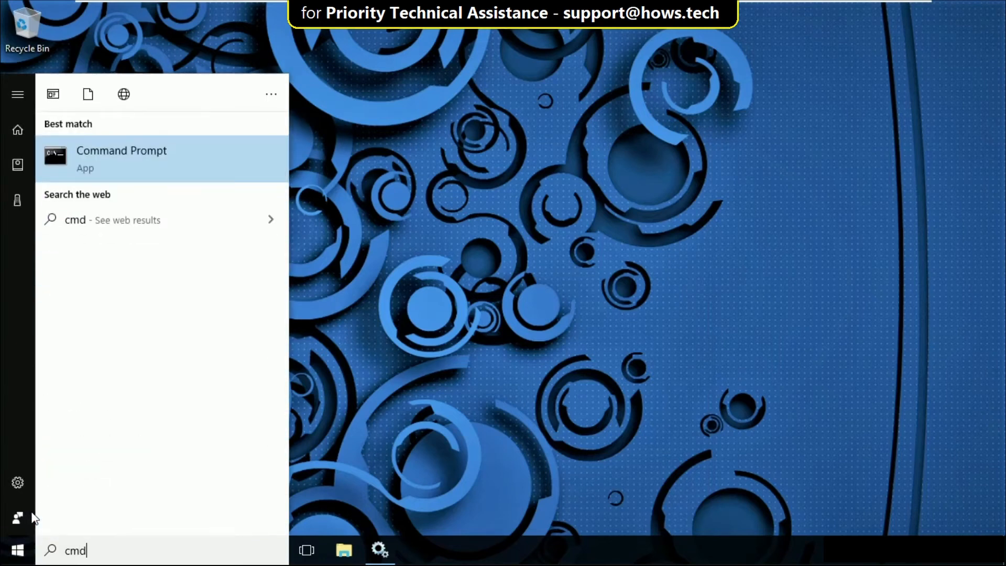
mouse_move(187, 163)
text(pro)
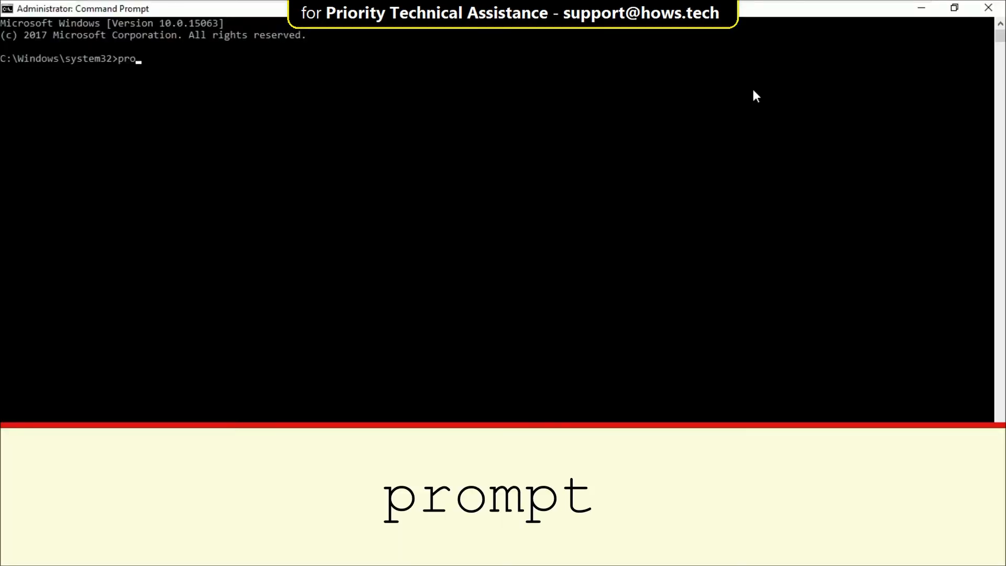
Run 'prompt', then type sfc /scanfile=c:\windows\system32\ieframe.dll.
text(mpt)
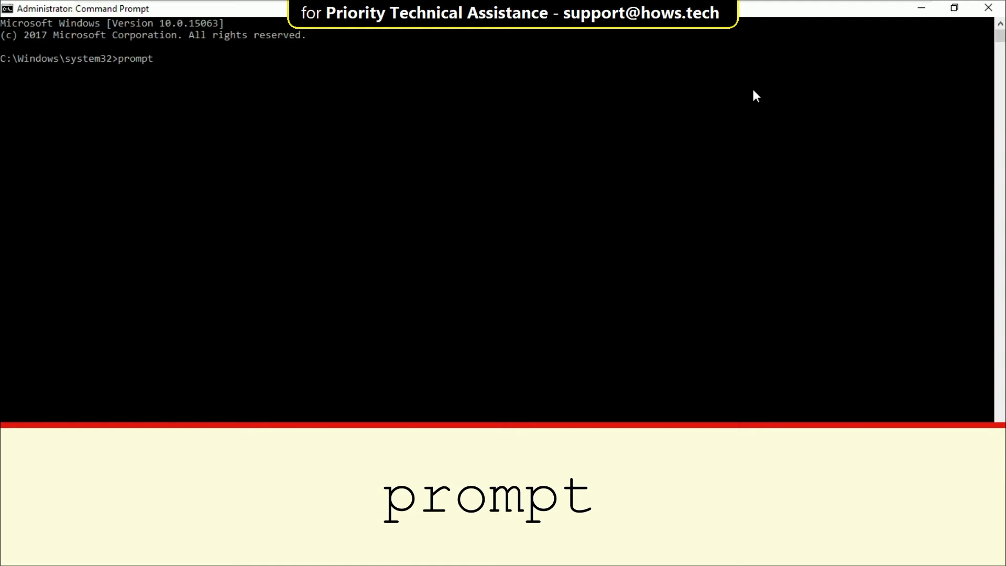
key(Return)
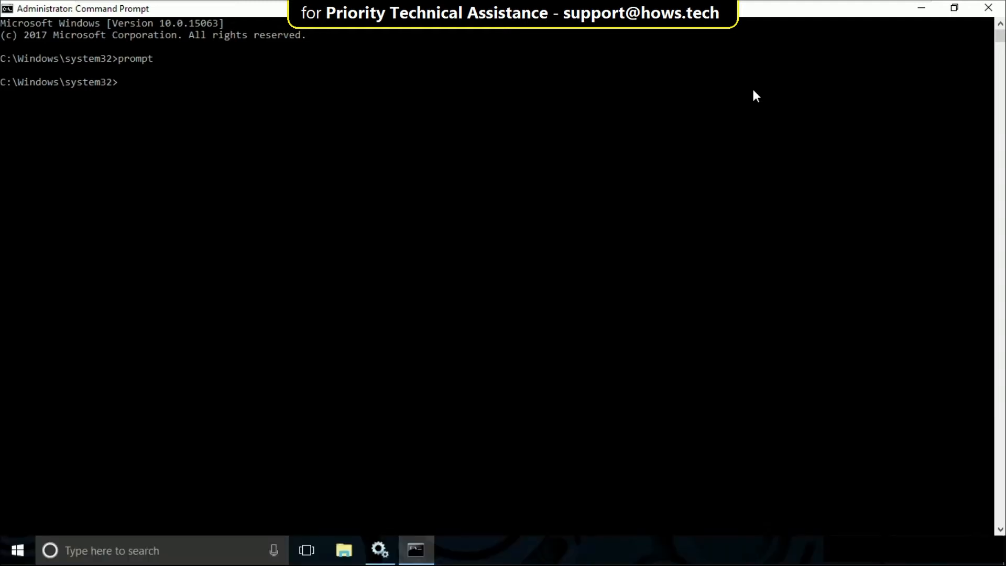
text(sfc)
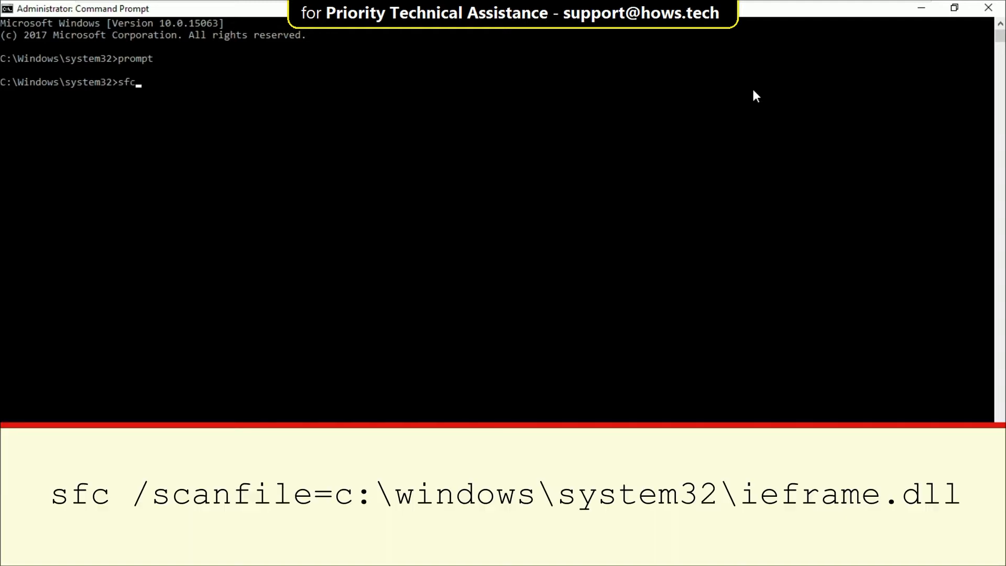
text(/scanfi)
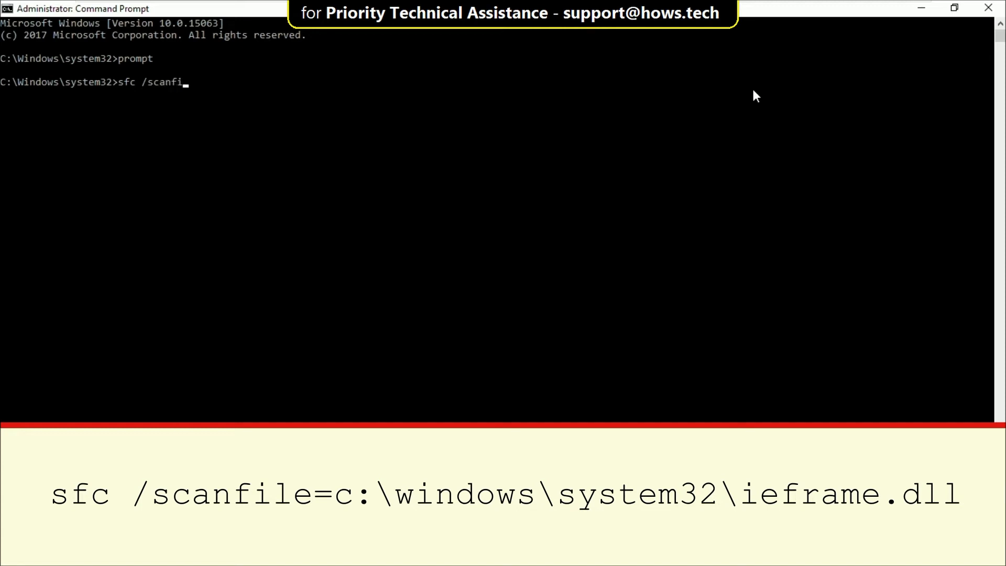
text(le=c)
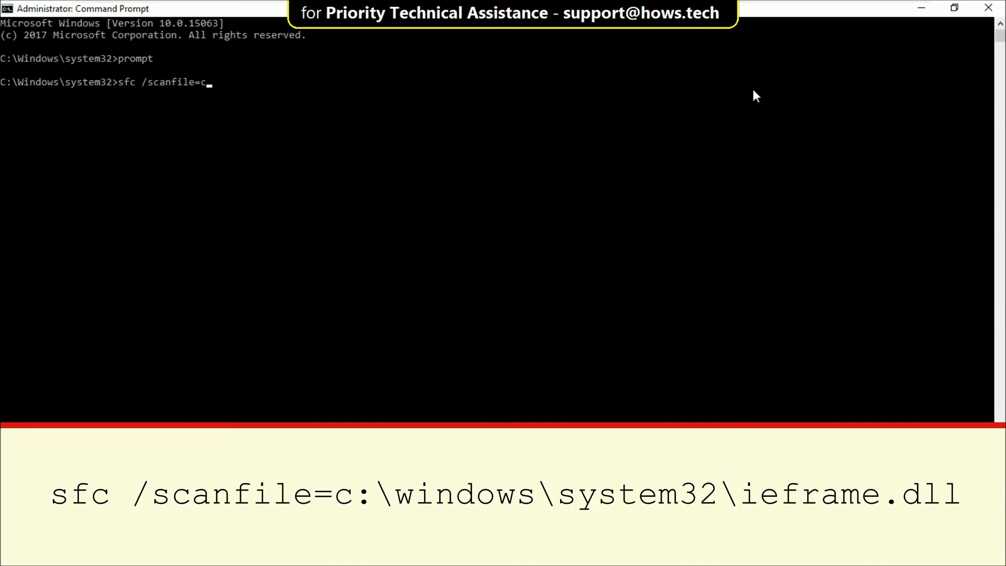
text(\wi)
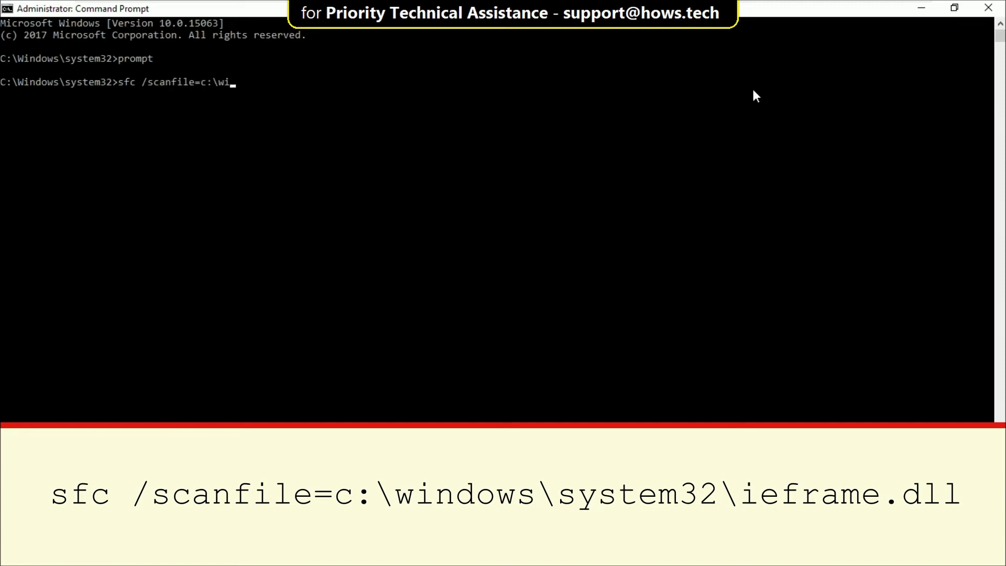
text(ndows\)
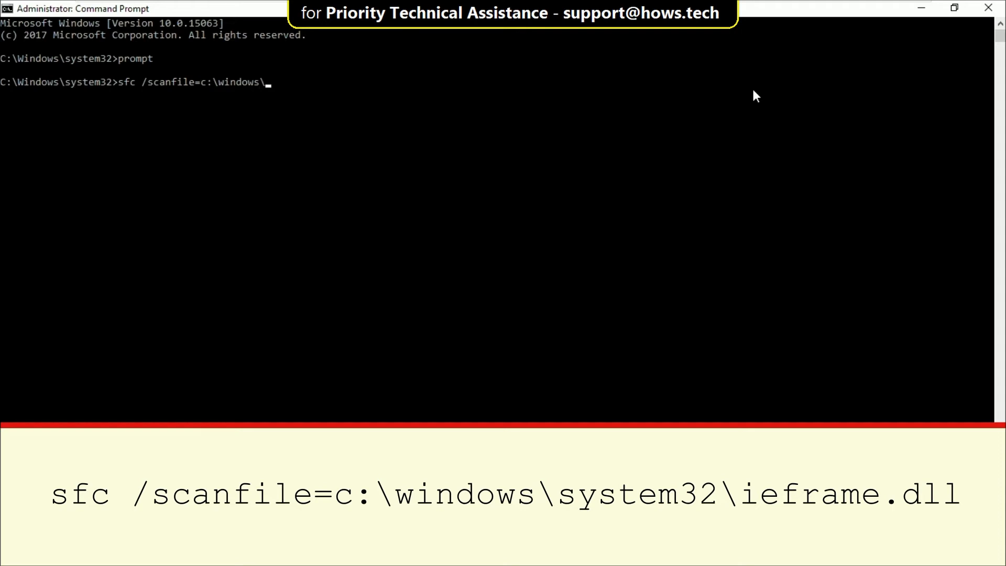
text(system32)
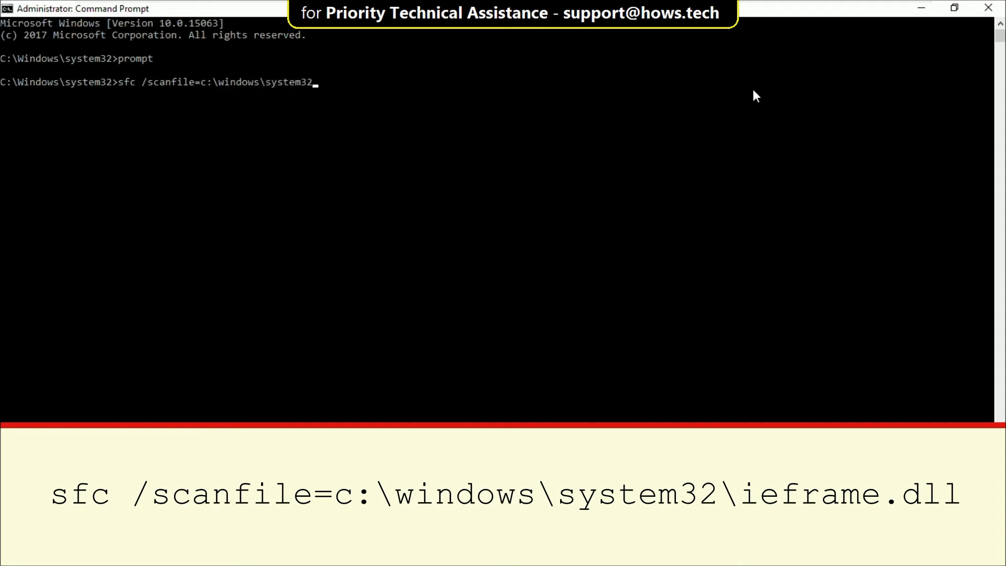
text(\ie)
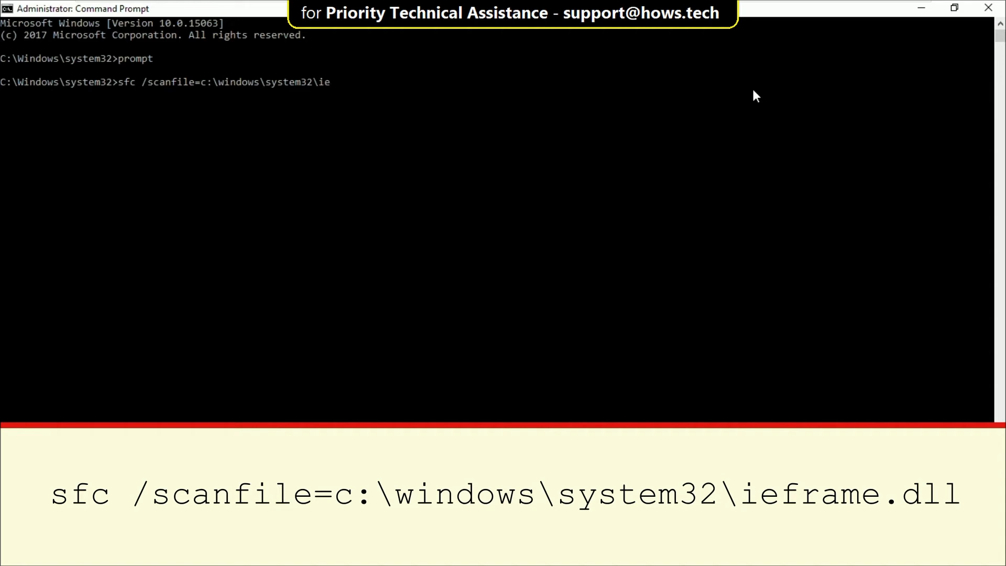
text(frame.d)
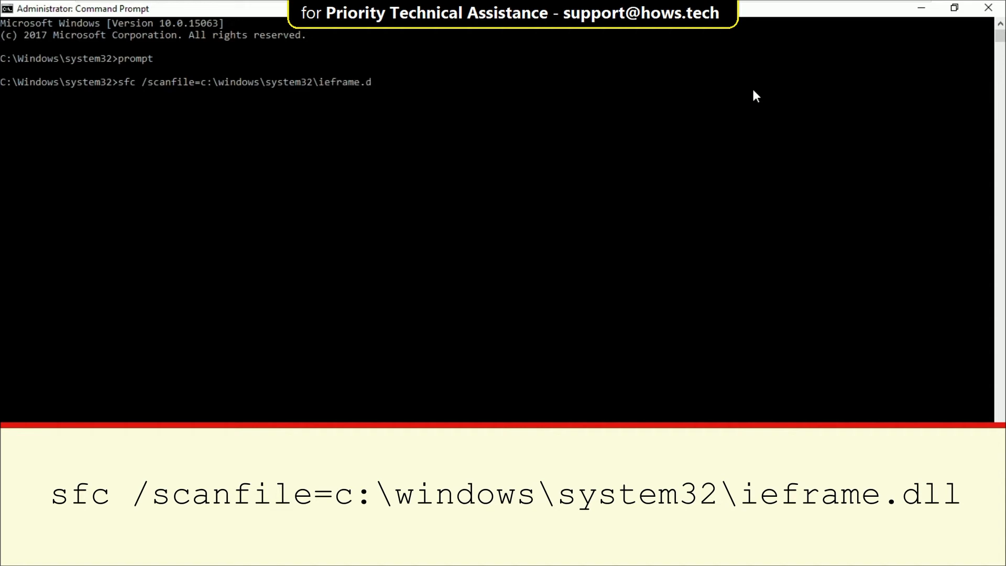
text(ll)
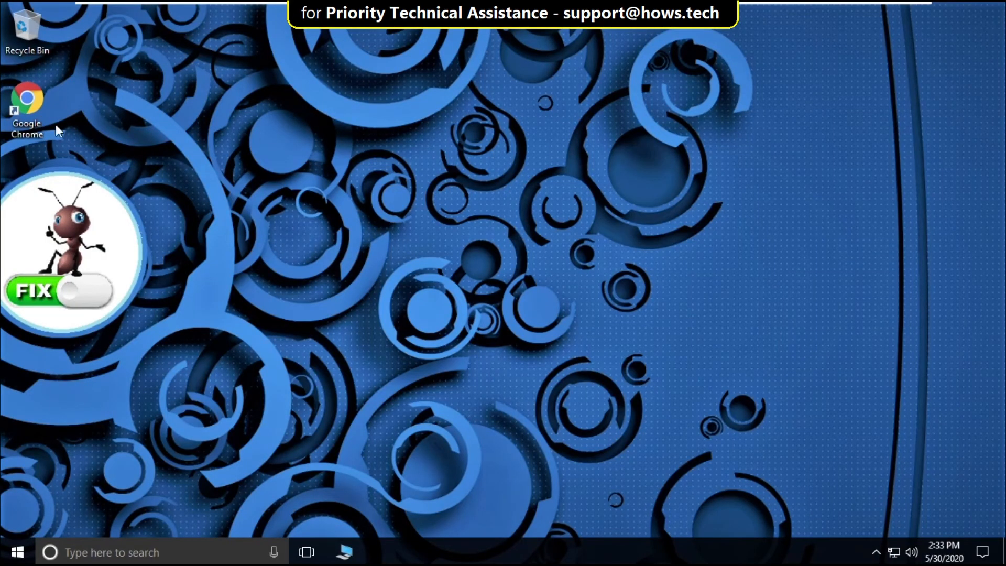
Search 'discord download' in Chrome and open the official Discord Downloads page.
double_click(26, 99)
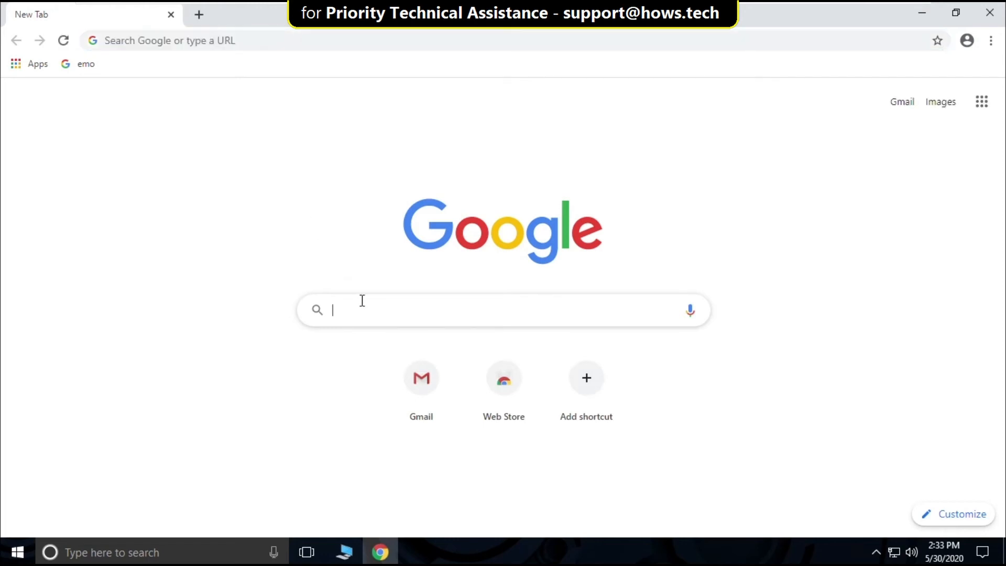
text(discord)
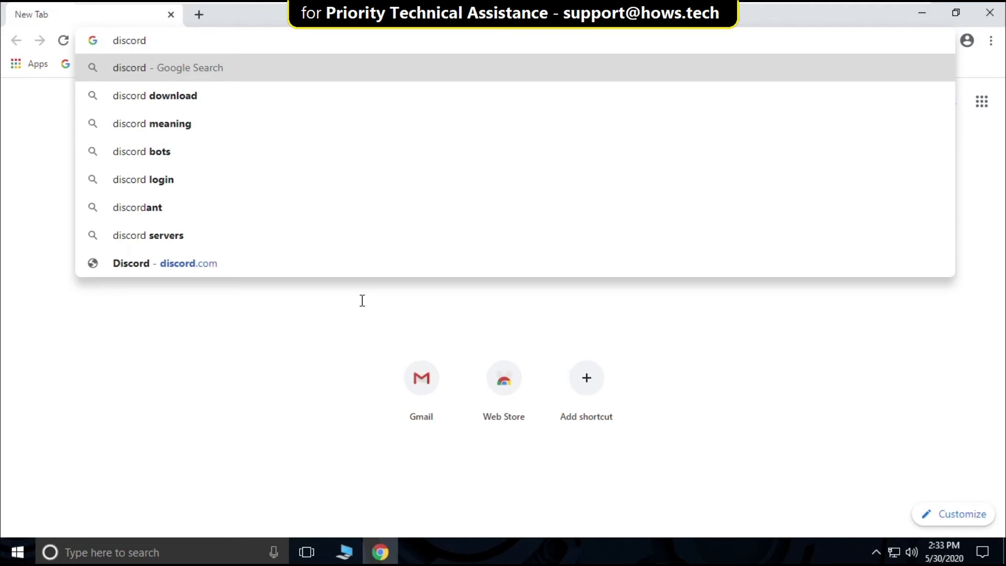
click(154, 95)
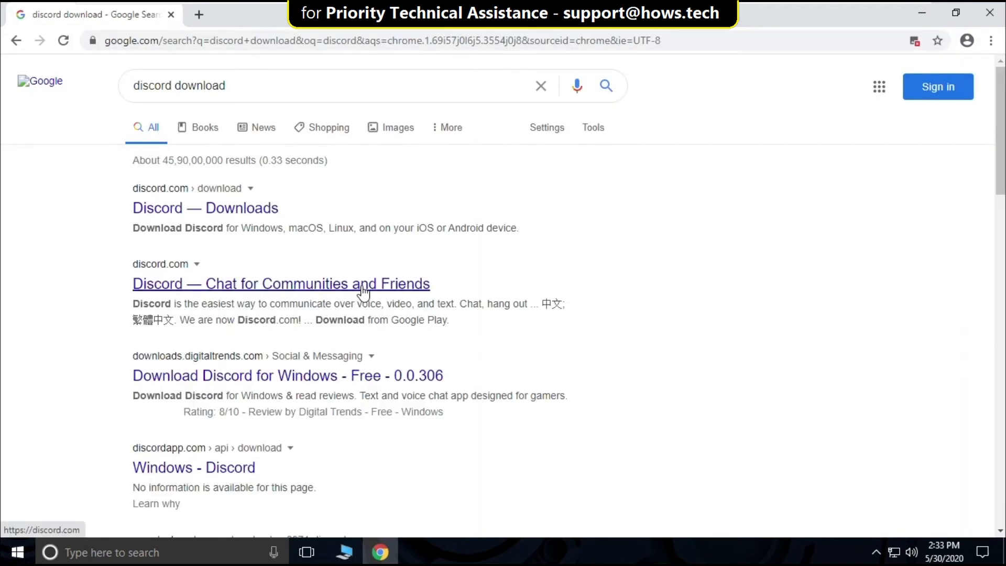
click(205, 208)
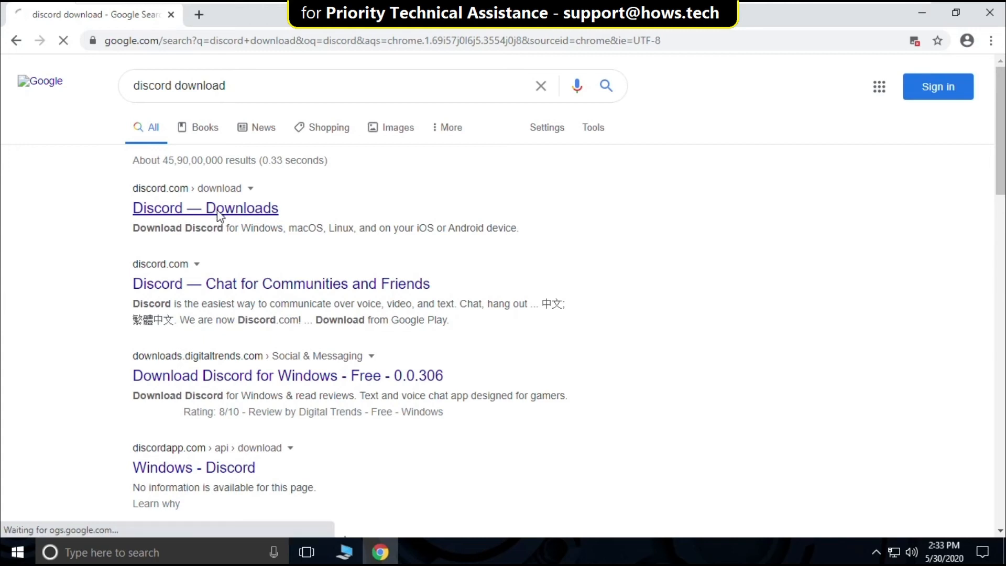
click(205, 208)
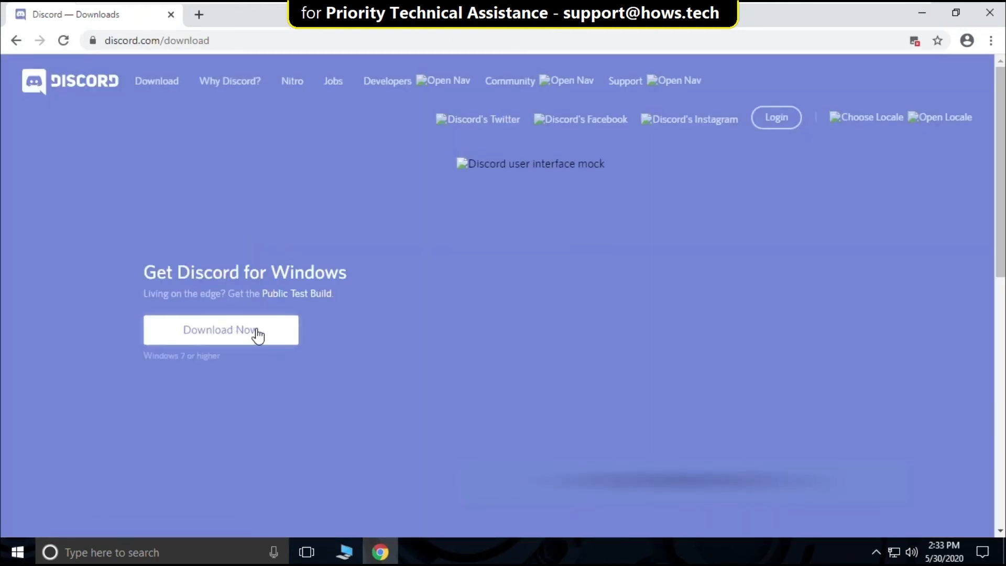
Download DiscordSetup.exe for Windows and run it from Chrome's download bar.
click(220, 329)
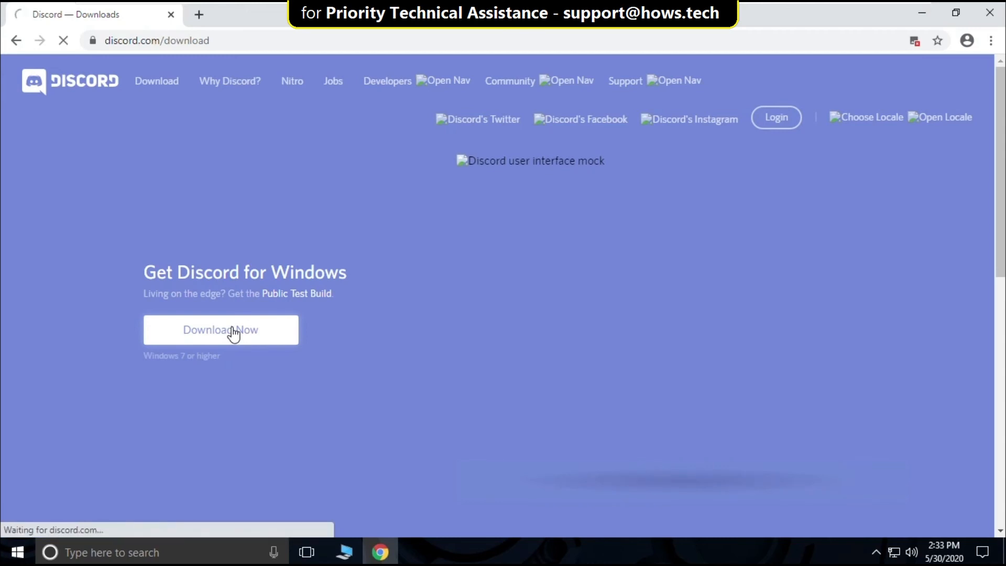
click(220, 330)
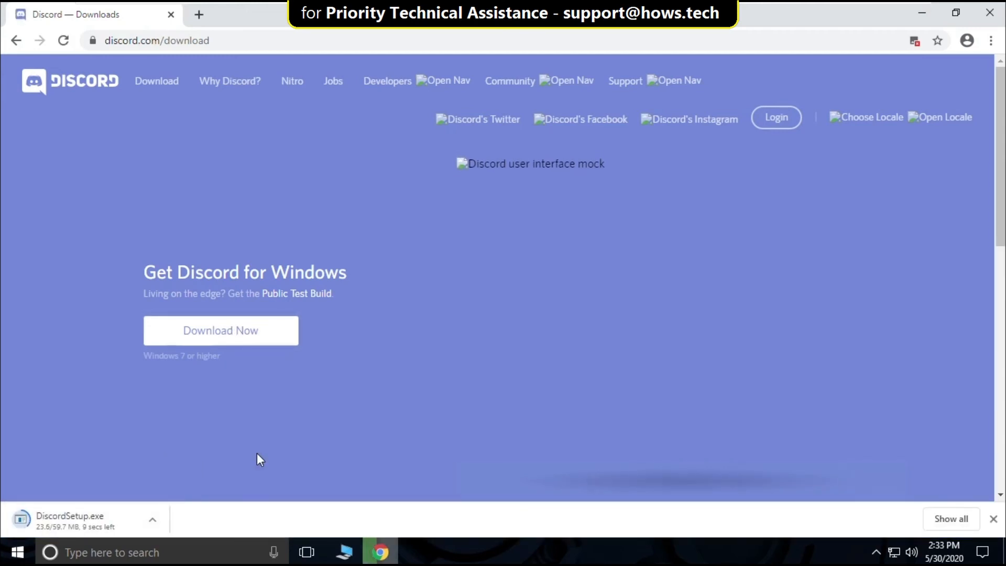
mouse_move(270, 453)
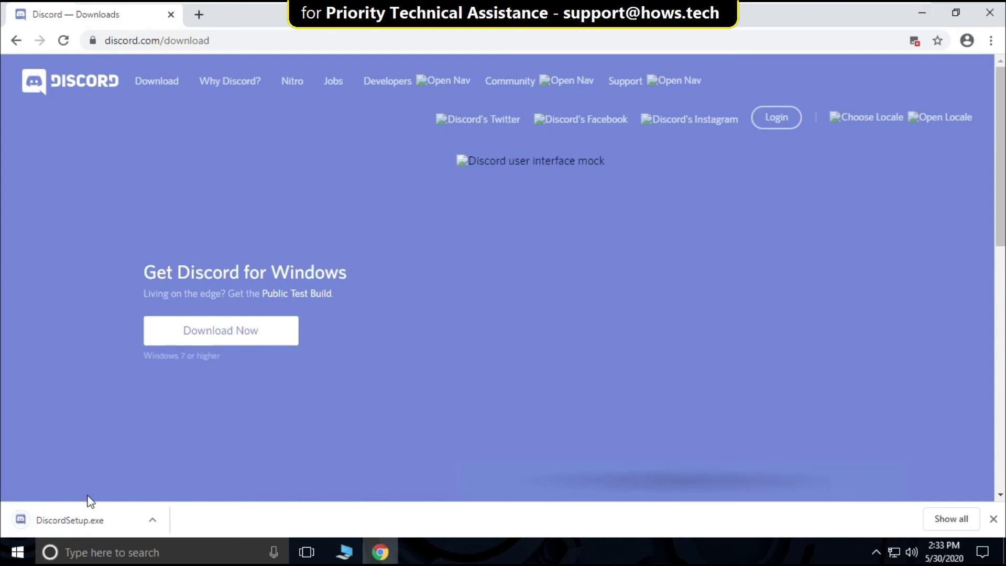
click(70, 520)
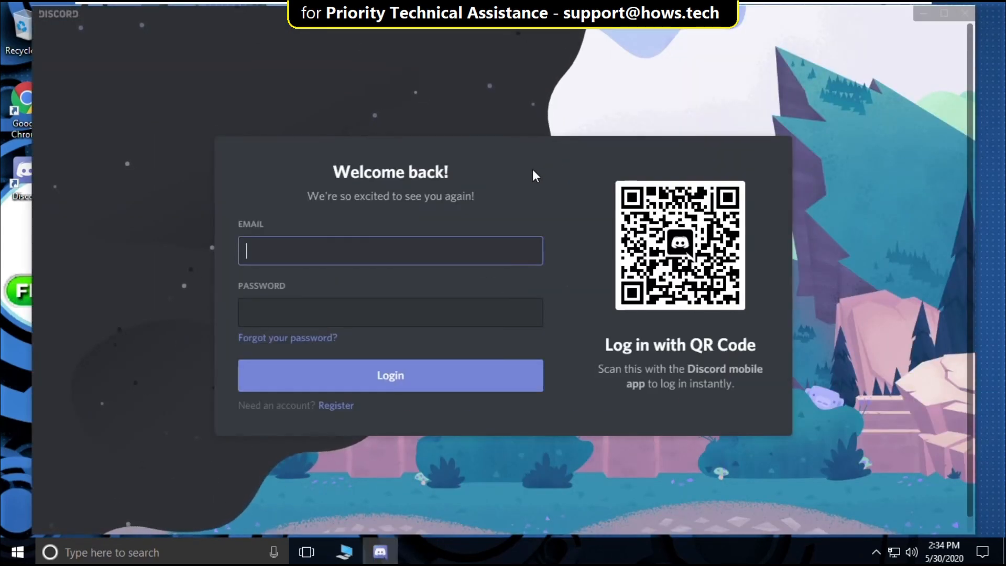
Open Discord's Register form, enter the account details starting with username 'Ho', and continue.
click(335, 405)
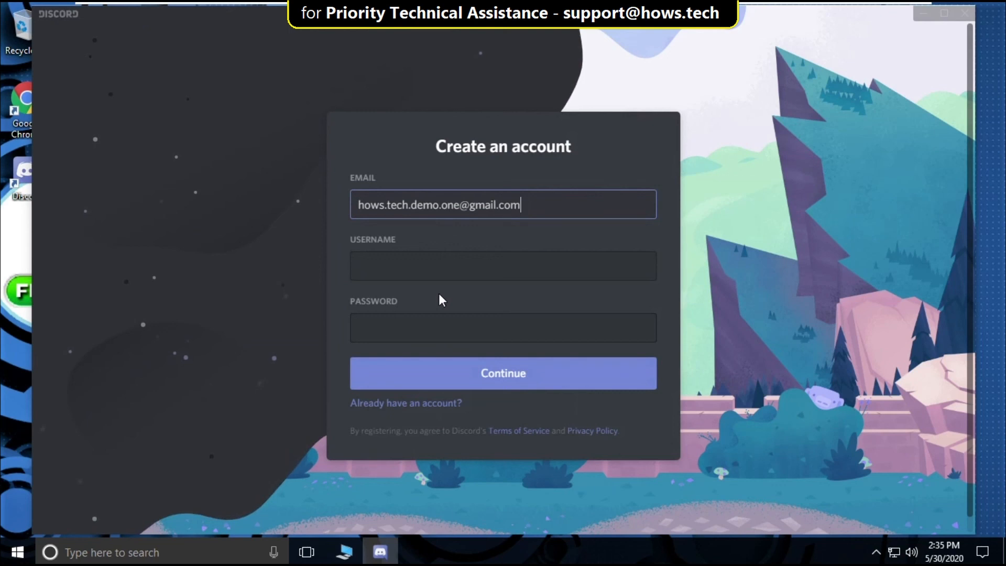
click(503, 266)
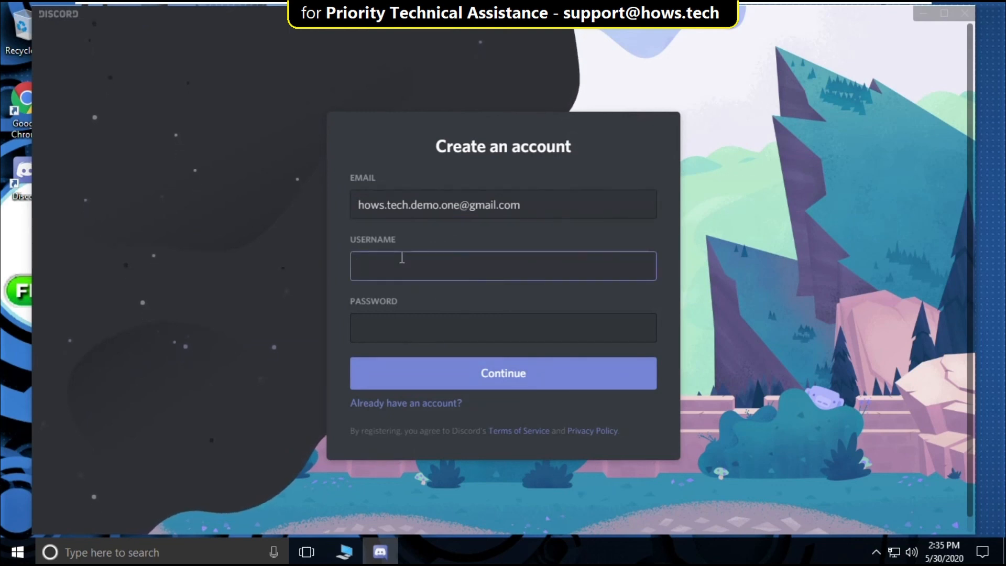
text(Hows)
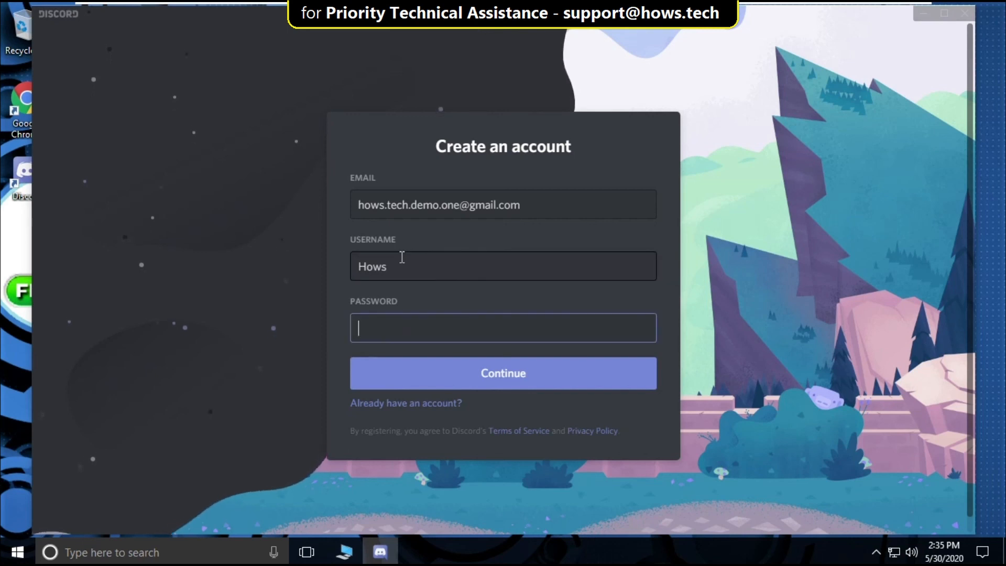
click(503, 373)
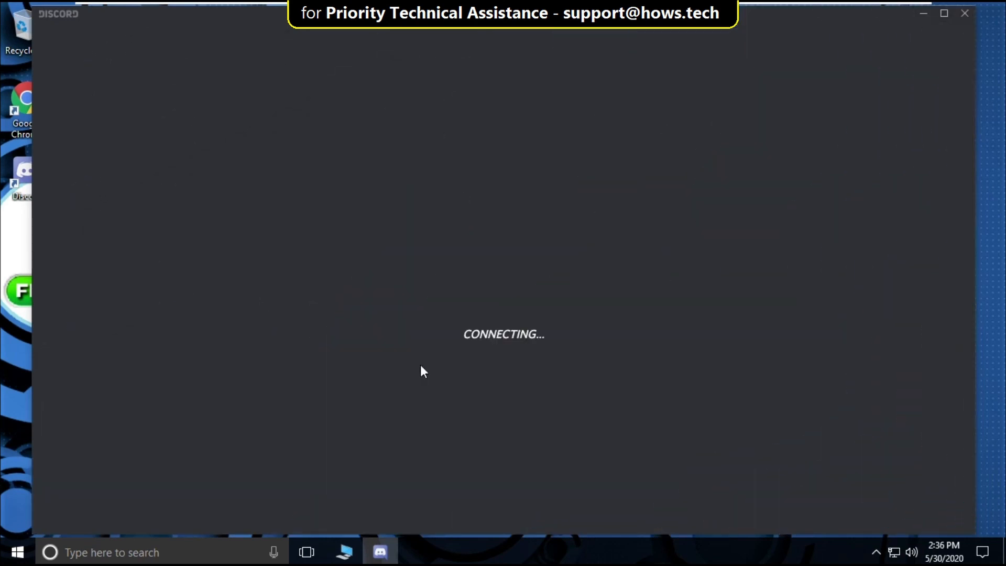